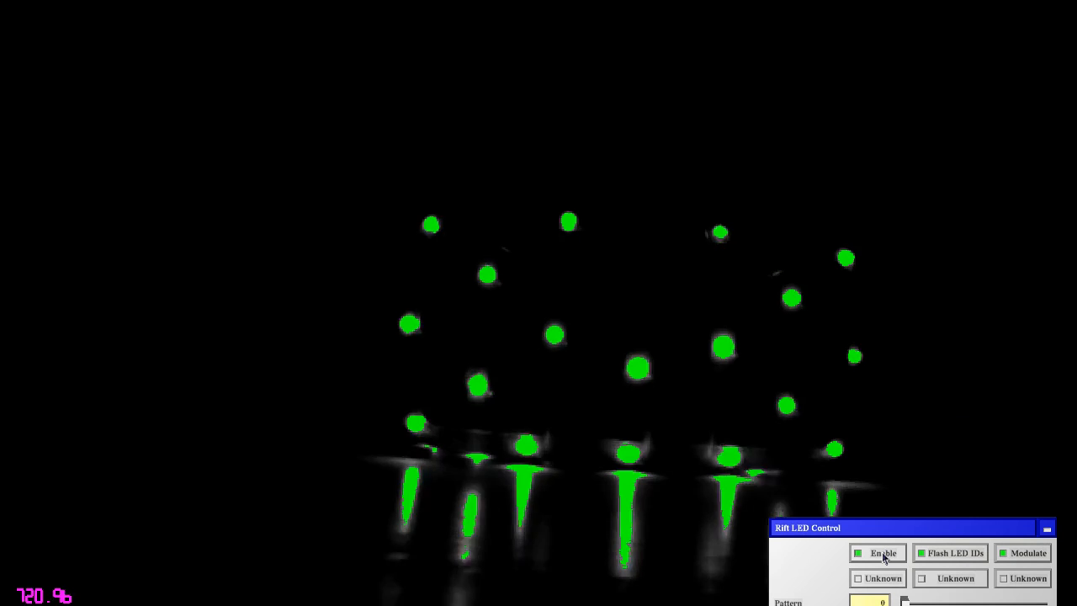
# Enable LED blinking with Flash LED IDs on so each headset LED gets its decoded ID label.
pyautogui.click(955, 551)
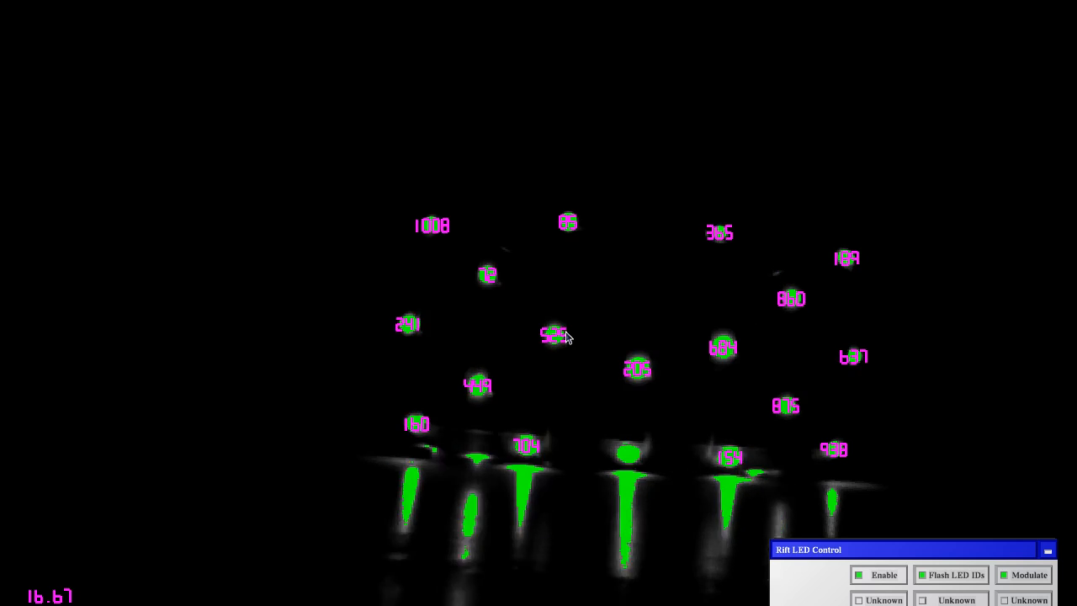
pyautogui.moveTo(578, 340)
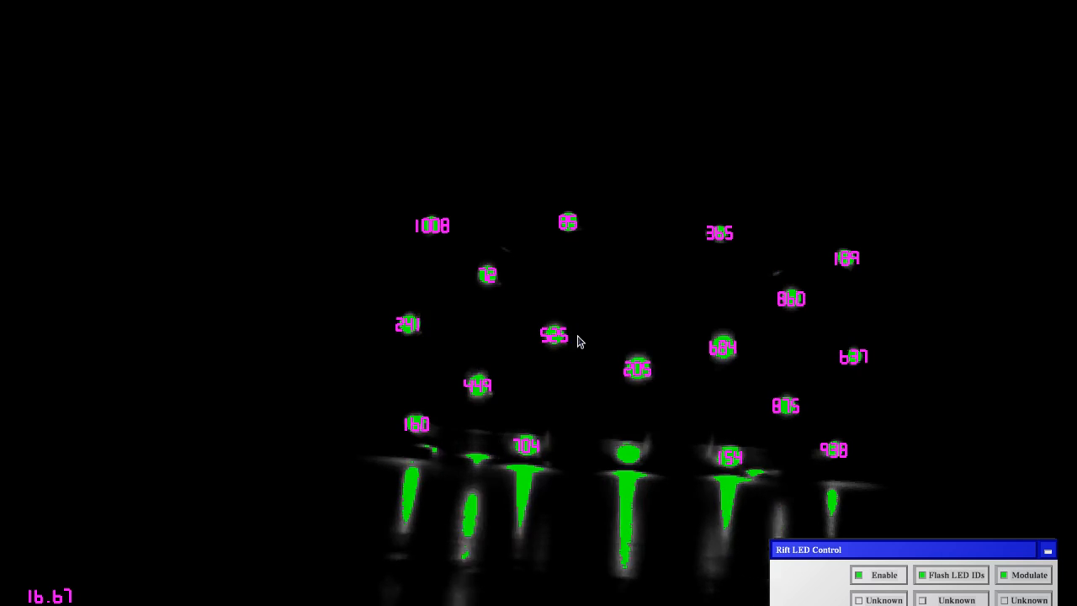